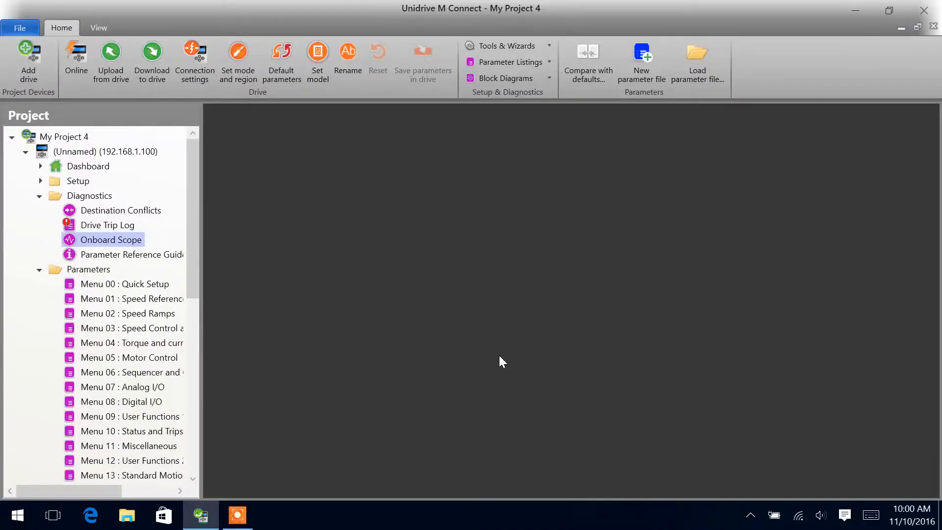
mouse_move(393, 302)
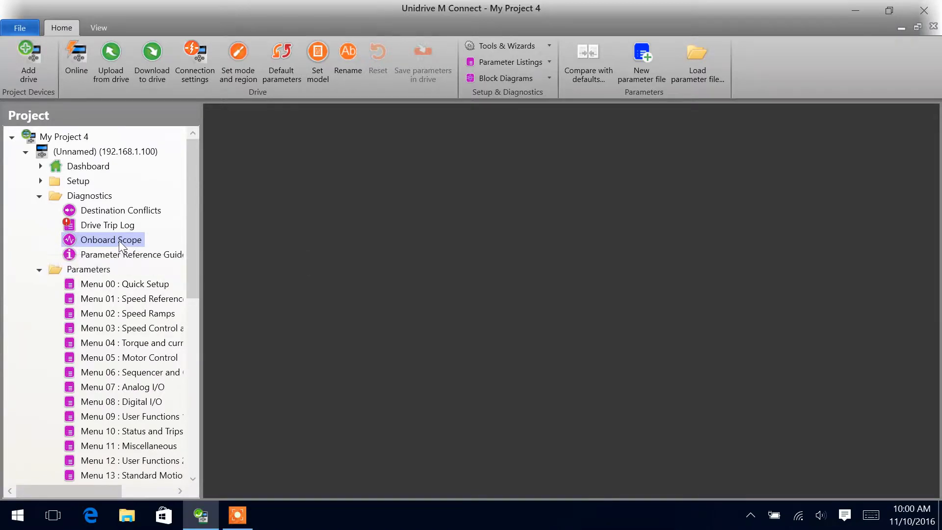
- Open the Onboard Scope for the drive at 192.168.1.100 and take it online
double_click(111, 239)
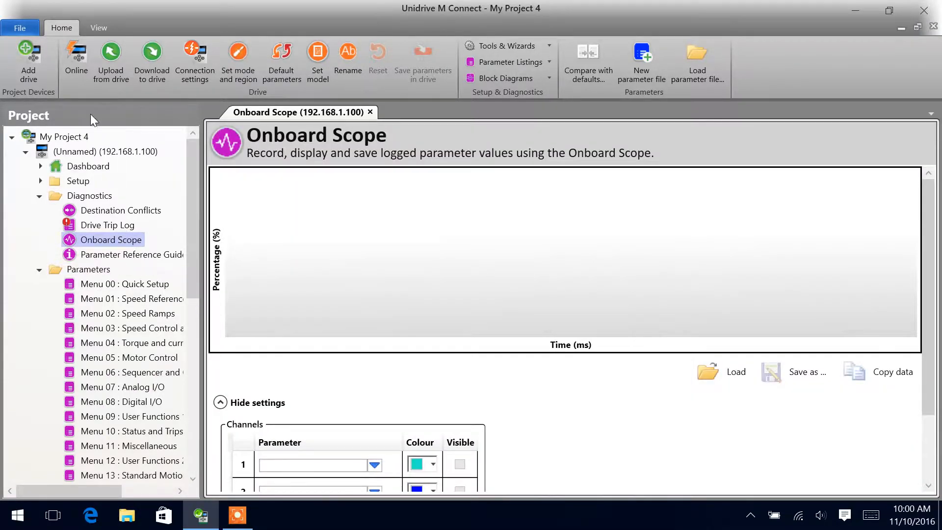
left_click(75, 60)
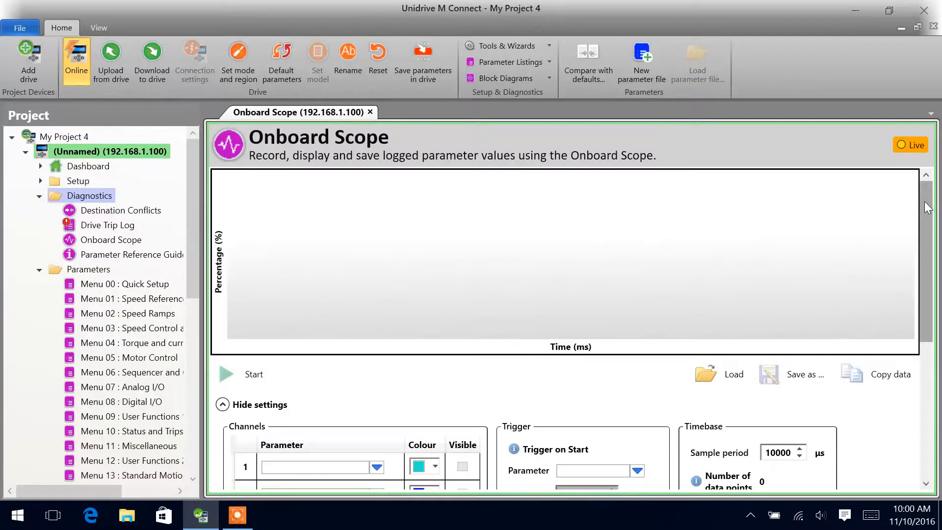
- Set channel 1 to AMC Slave Position, channel 2 to Speed Feedback, channel 3 to Current Magnitude
scroll("down", 3)
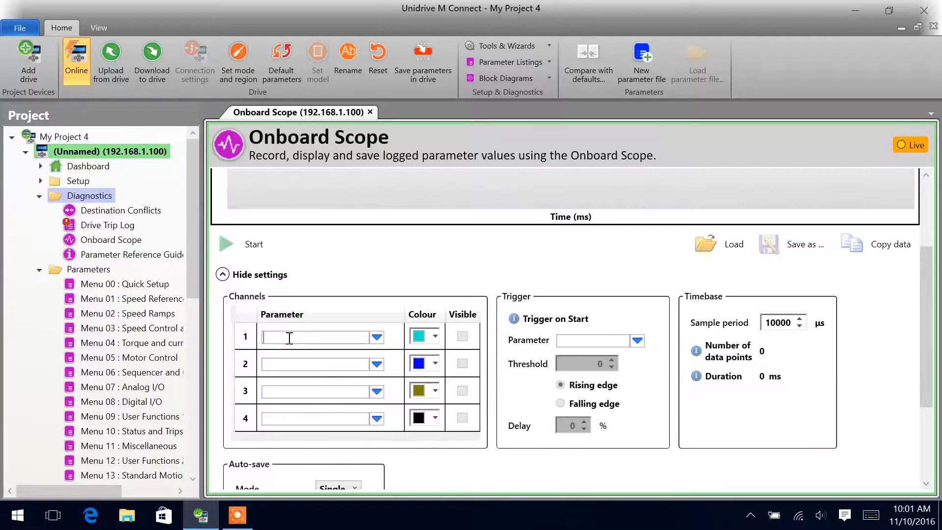
type("33.004) AMC Slave")
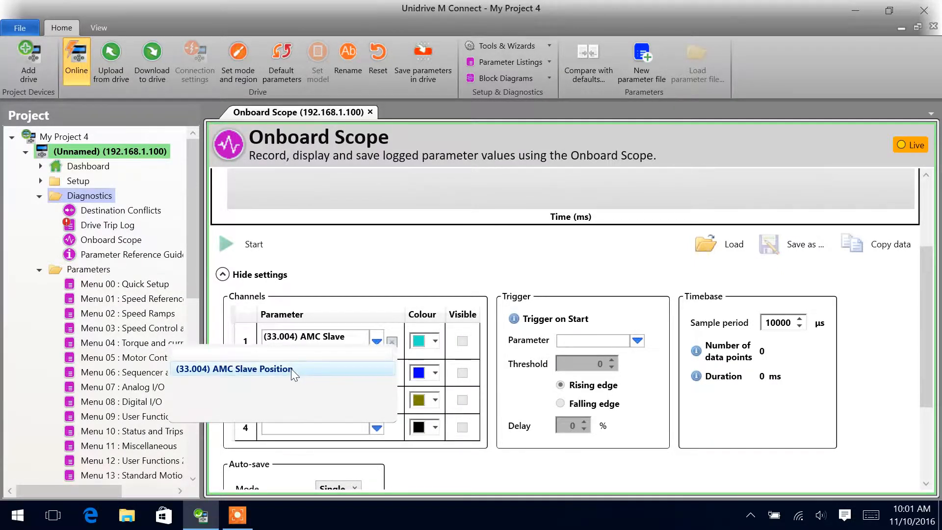
left_click(234, 369)
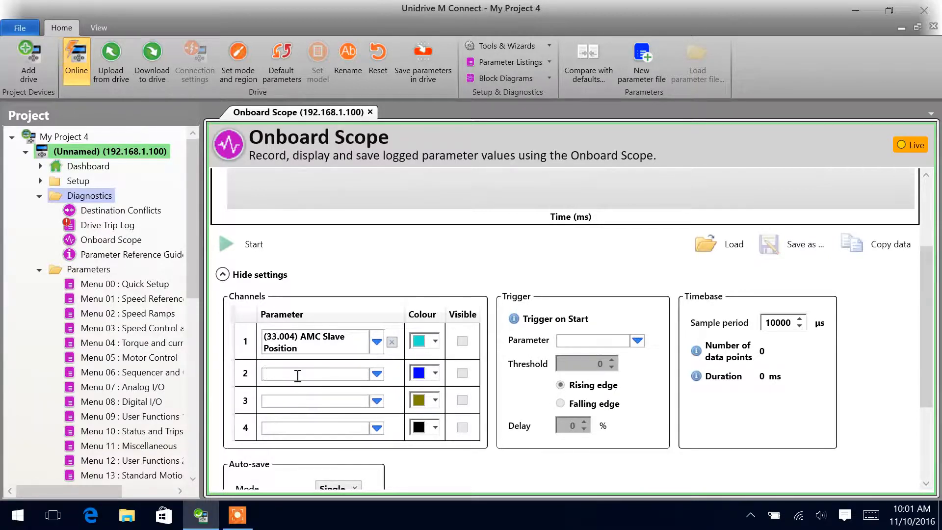
type("3.002) Speed Feedback")
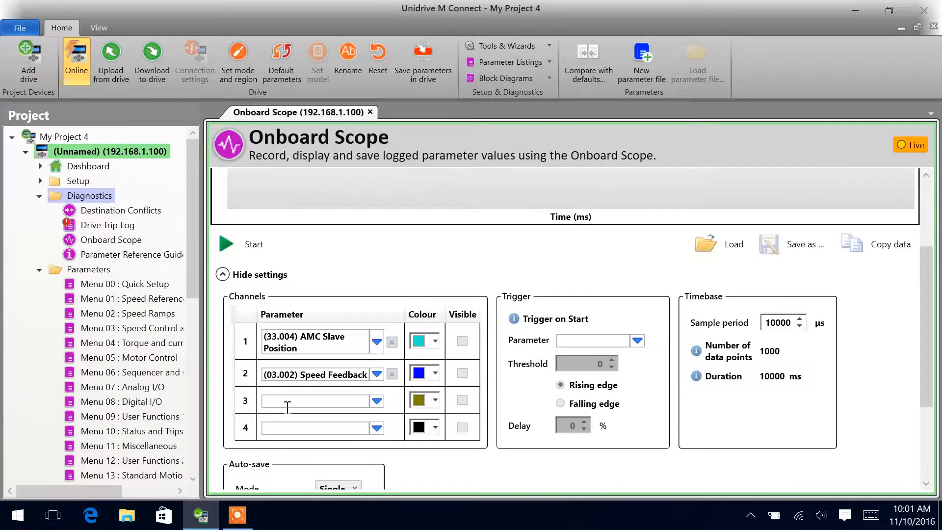
mouse_move(319, 374)
type("(04.001) Current")
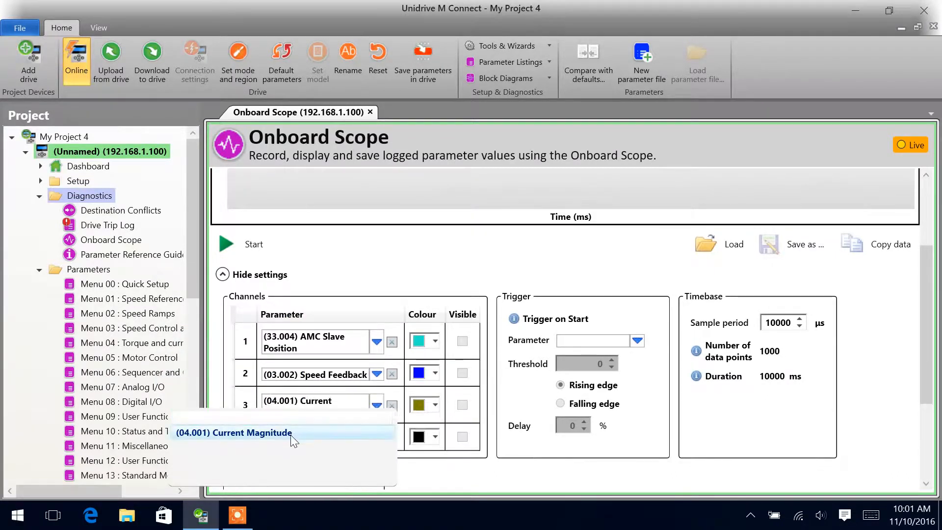
left_click(234, 432)
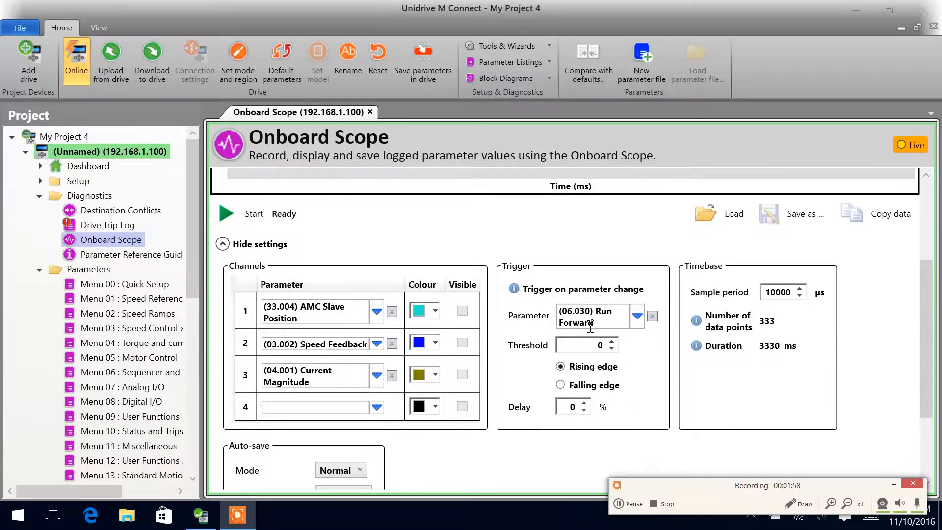
mouse_move(616, 358)
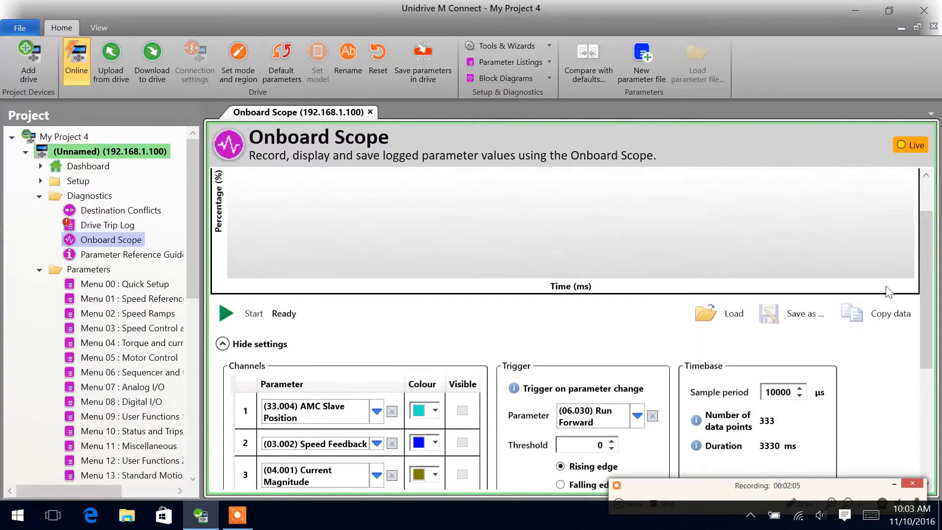
mouse_move(237, 316)
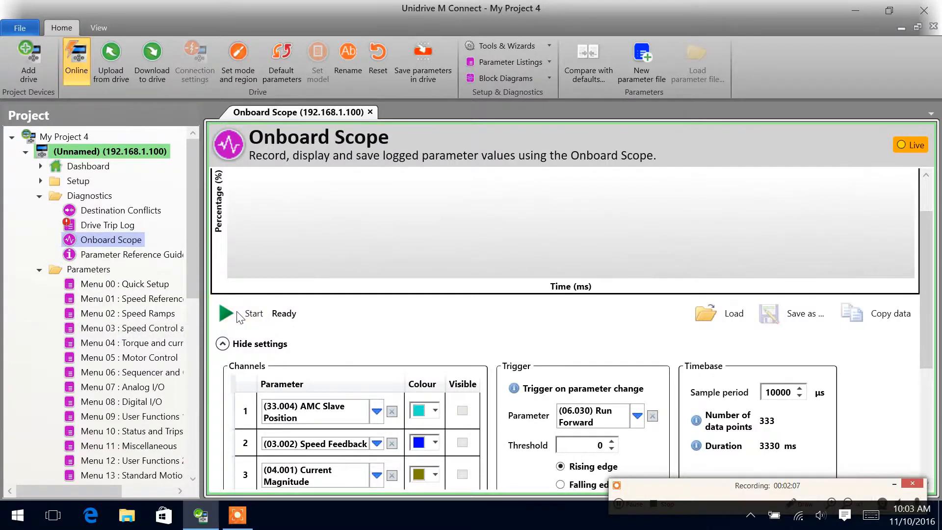
- Start the scope and capture a roughly 3300 ms trace of all three channels
left_click(377, 54)
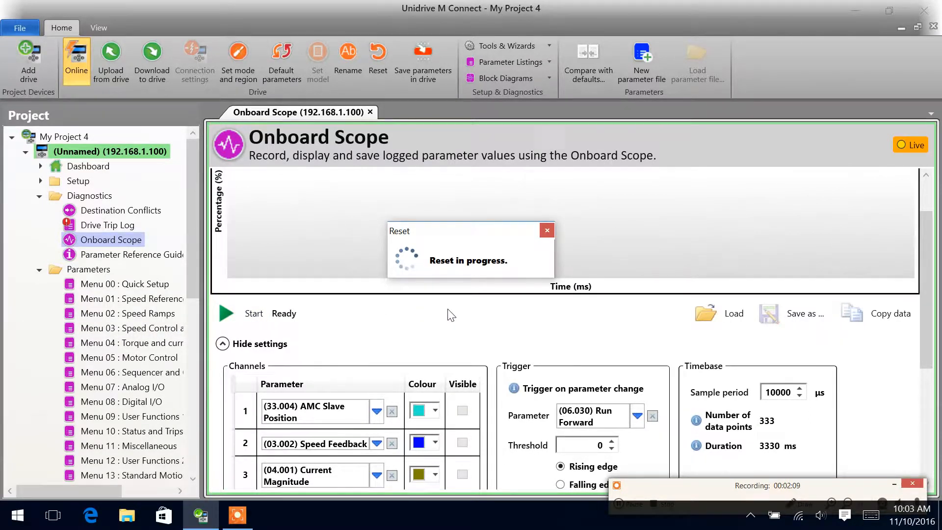
left_click(227, 314)
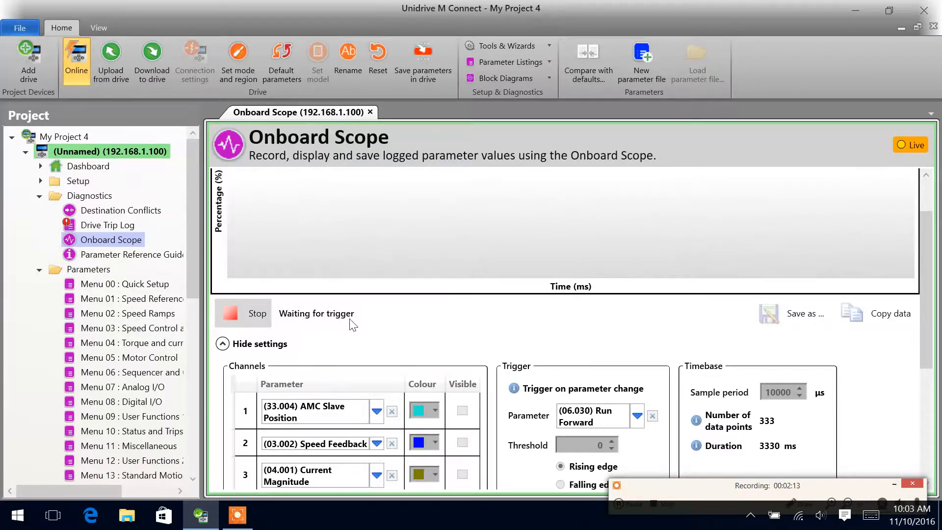
left_click(243, 313)
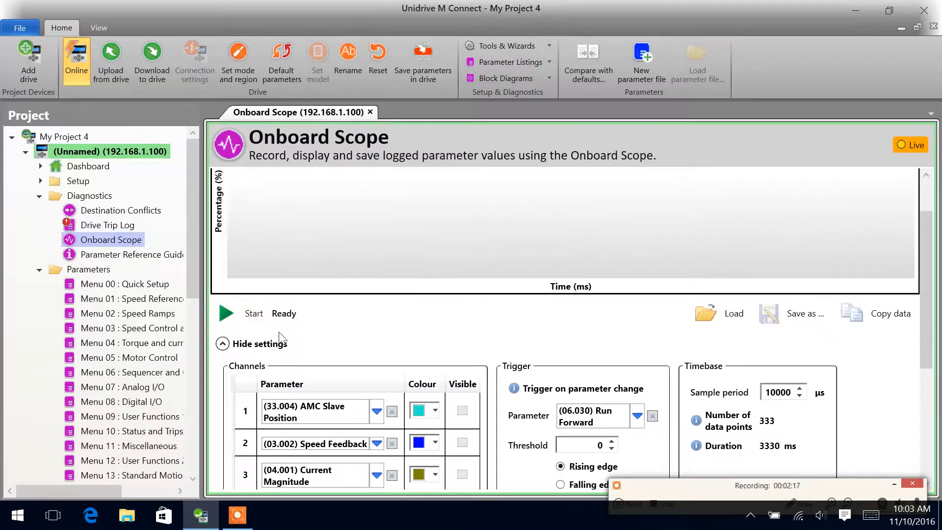
left_click(226, 313)
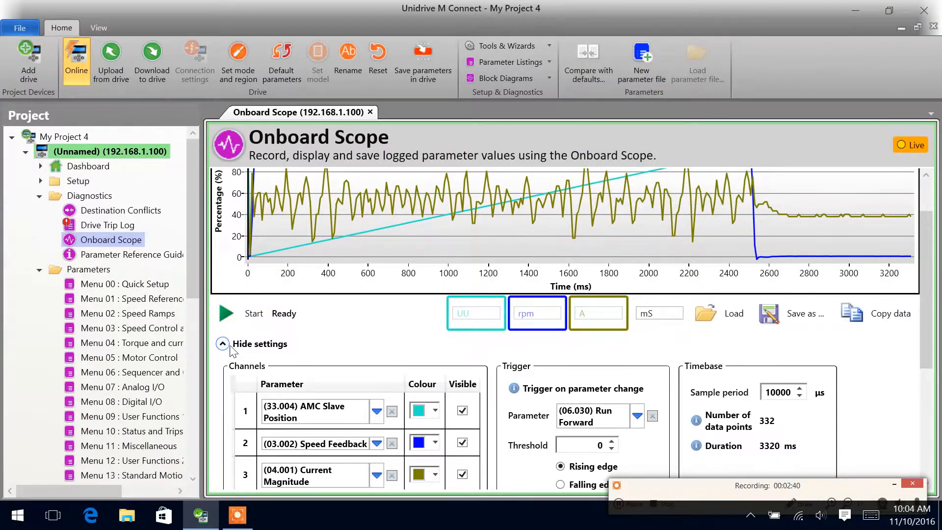
- Collapse the settings panel so the captured chart is enlarged
left_click(222, 343)
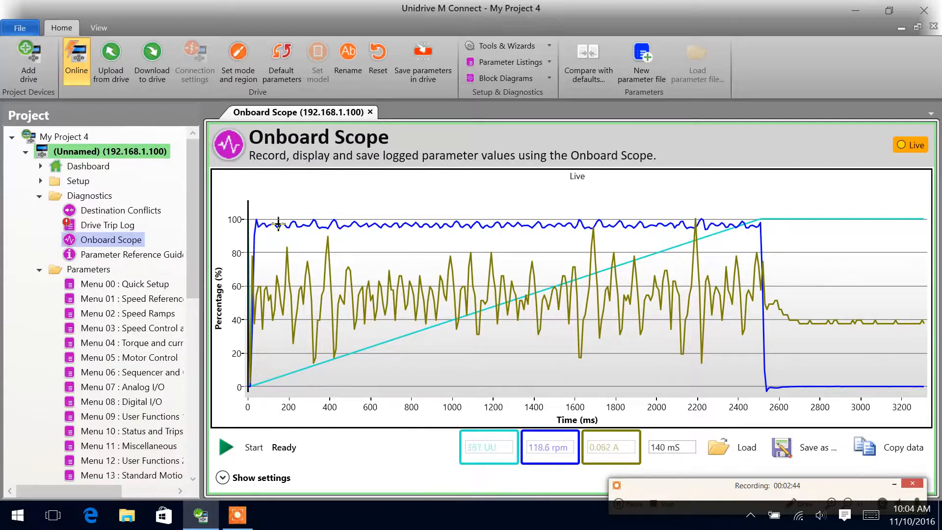
mouse_move(412, 231)
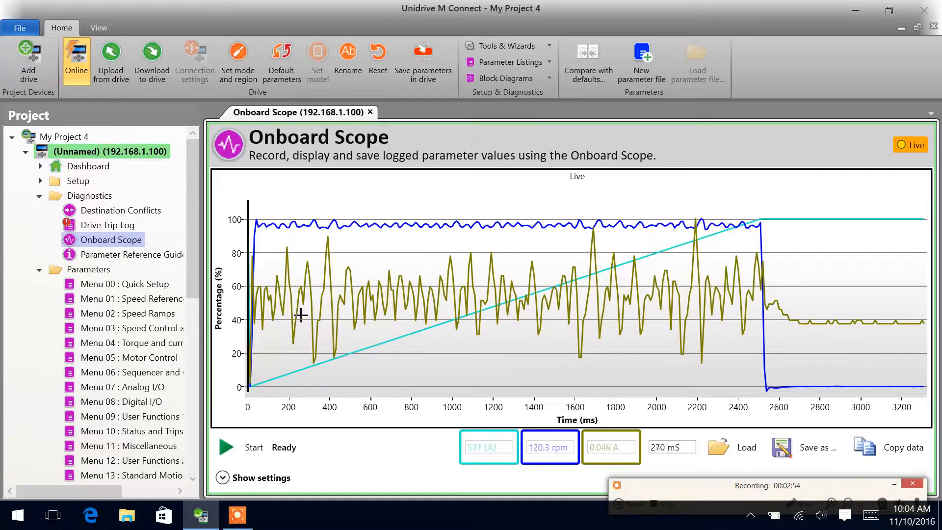
mouse_move(327, 314)
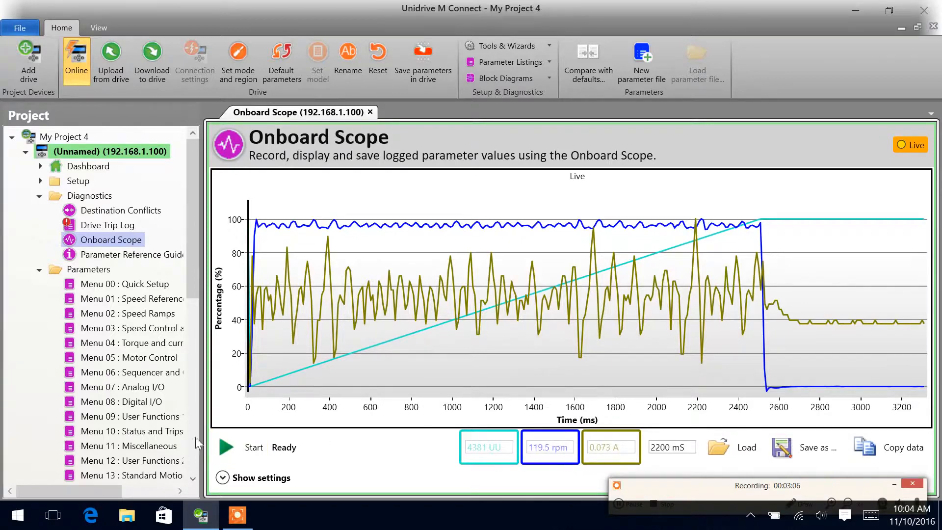
- Reveal the settings again and set channel 1's colour to red
left_click(254, 477)
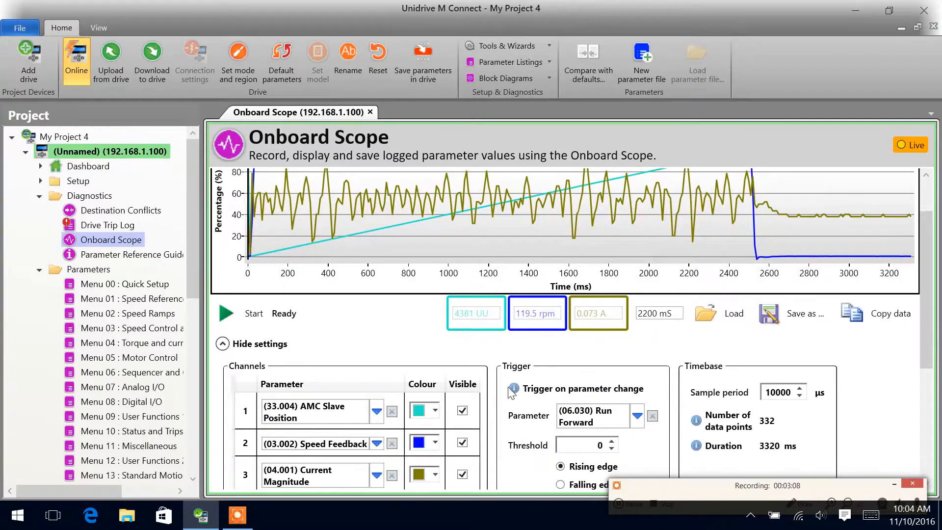
left_click(435, 410)
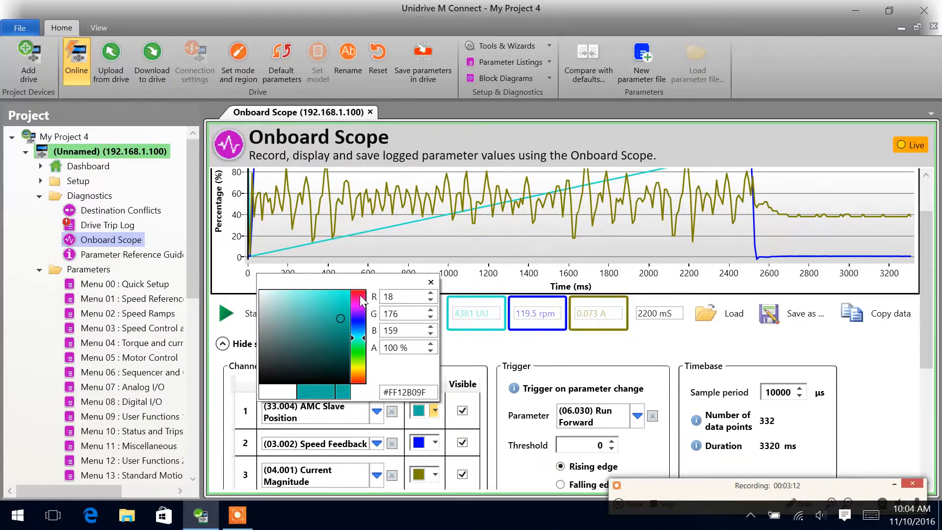
left_click(430, 282)
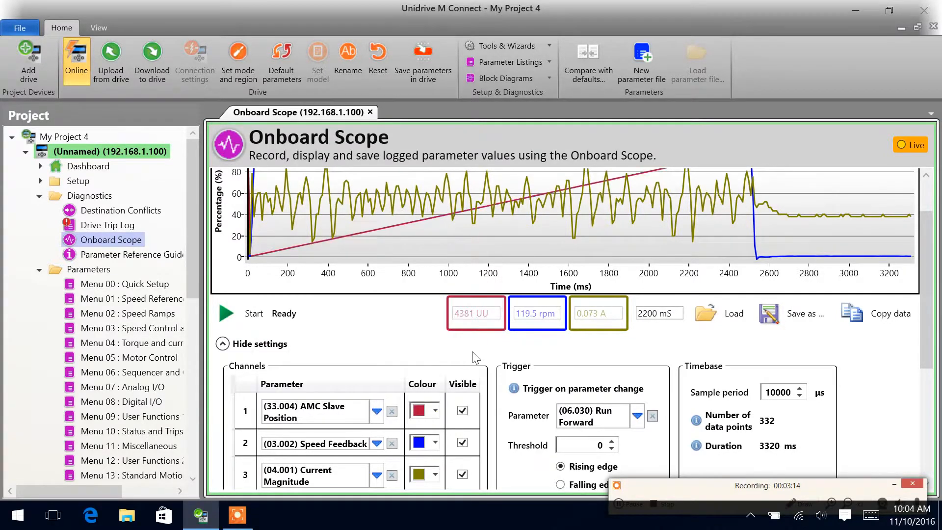